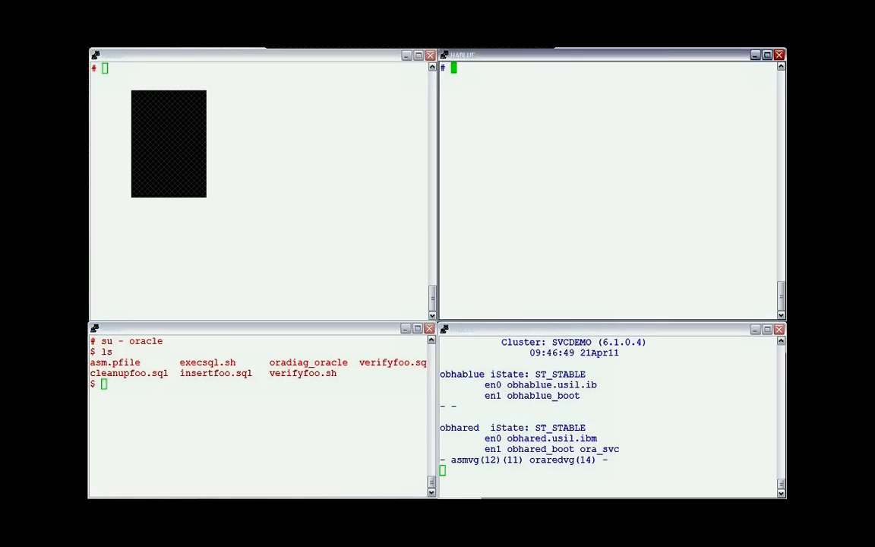
- Run 'more demoinfo' on HA Red, which returns to the prompt without output
{"action": "type", "text": "more demoinfo"}
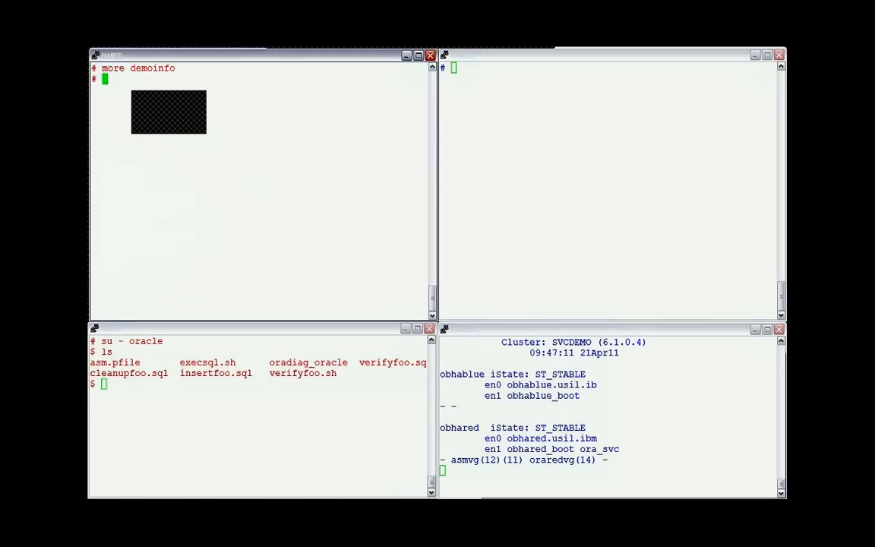
- Run ./demoinfo on HA Red to show OS level, system ID, Oracle disks and network stats
{"action": "type", "text": "./demoinfo"}
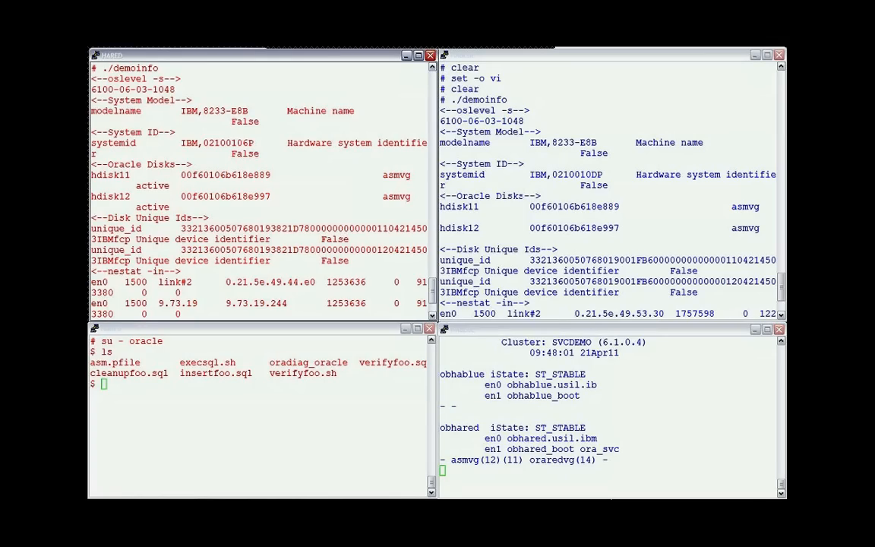
- Highlight the 2145 digits in HA Red's second disk unique_id line
{"action": "double_click", "coordinate": [579, 206]}
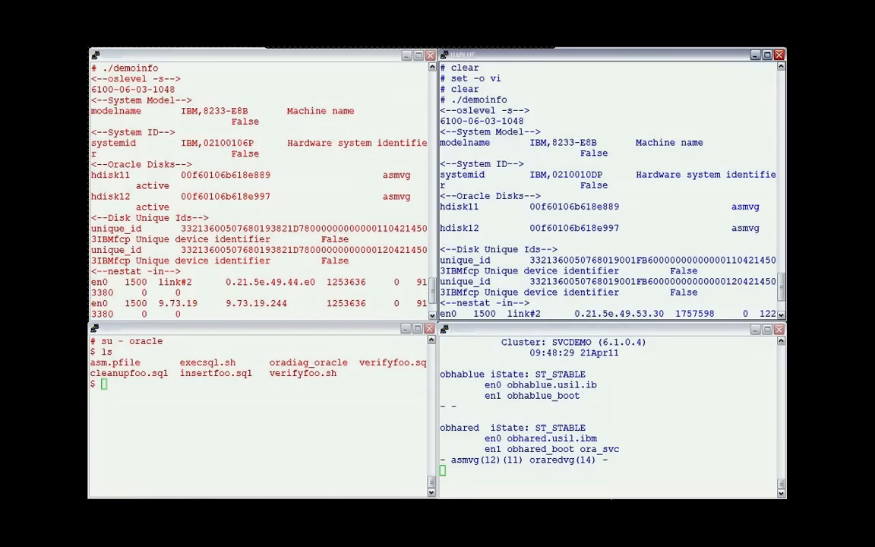
{"action": "double_click", "coordinate": [565, 206]}
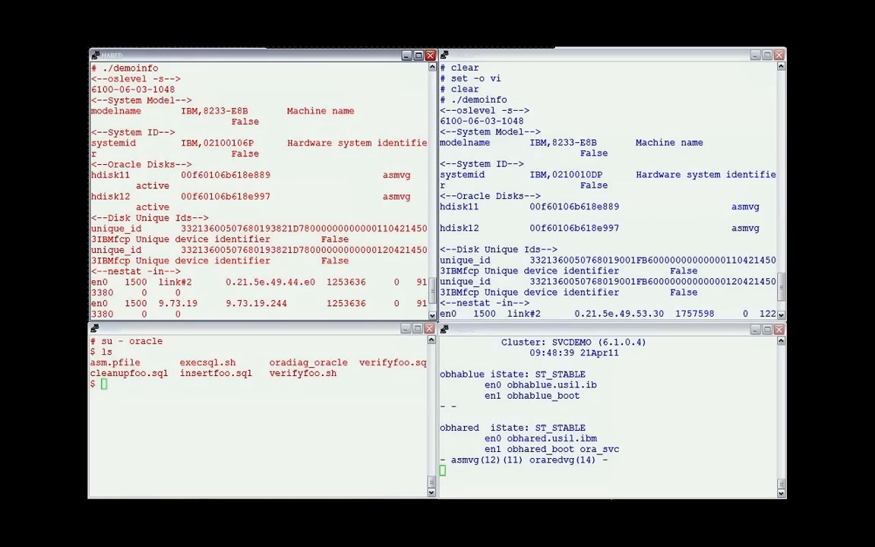
{"action": "double_click", "coordinate": [115, 227]}
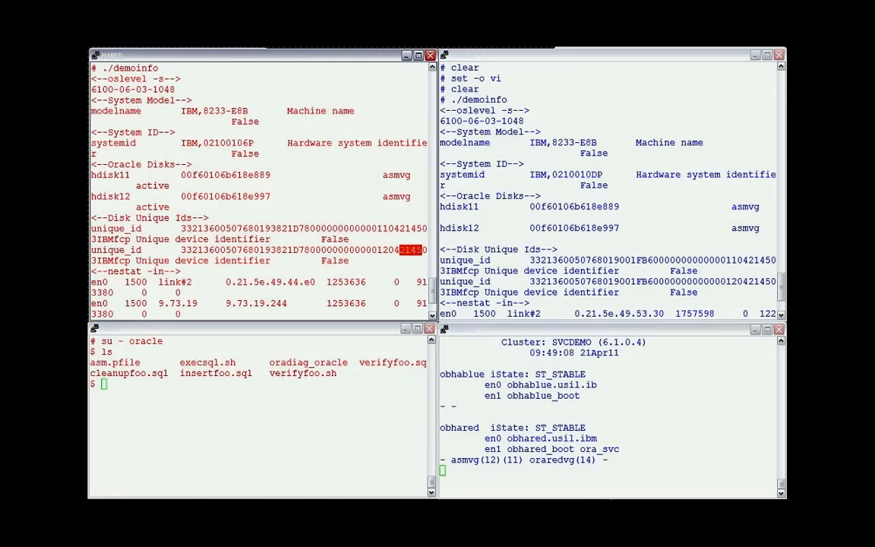
{"action": "mouse_move", "coordinate": [441, 289]}
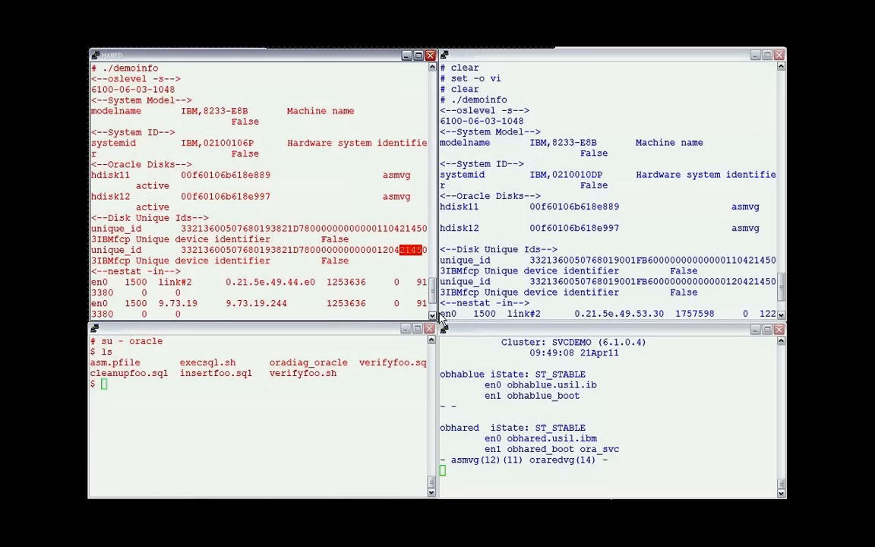
- Scroll both windows to reveal full netstat output, including HA Red's 192.168.128.250 address
{"action": "scroll", "scroll_direction": "down", "scroll_amount": 3}
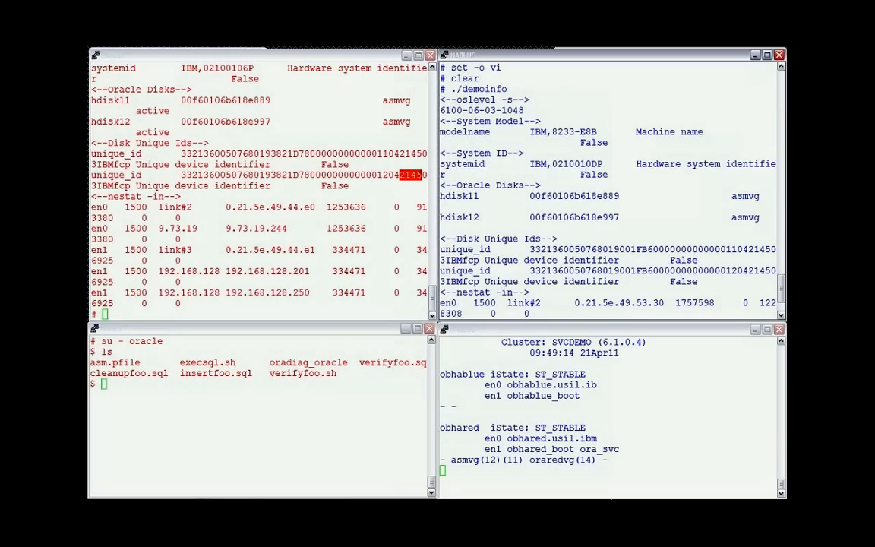
{"action": "scroll", "scroll_direction": "down", "scroll_amount": 3}
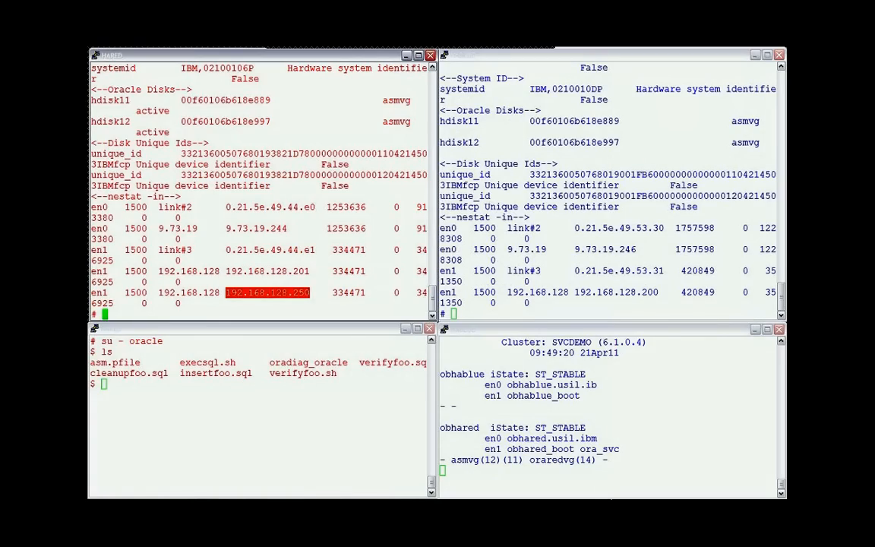
- List Oracle processes with 'ps -ef | grep oracle', then run lspv to show asmvg and oraredvg disks
{"action": "type", "text": "ps -ef |grep"}
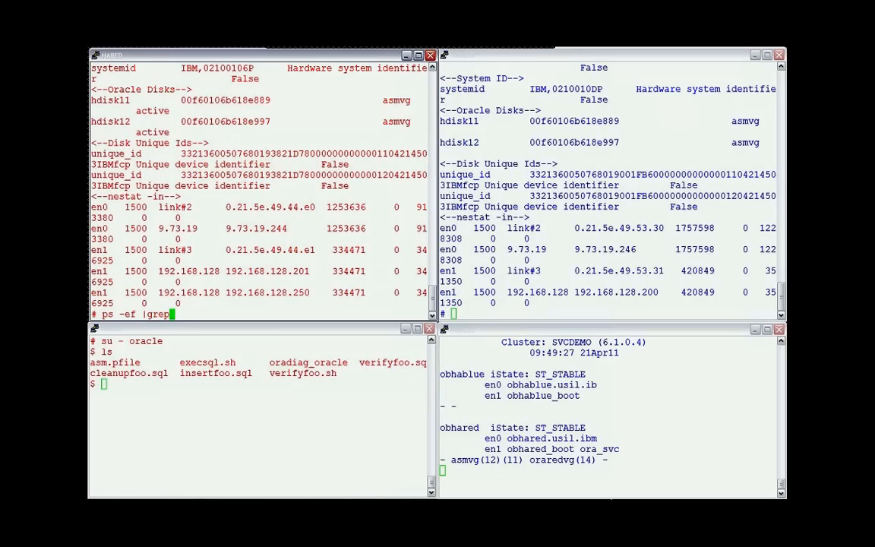
{"action": "type", "text": "oracle"}
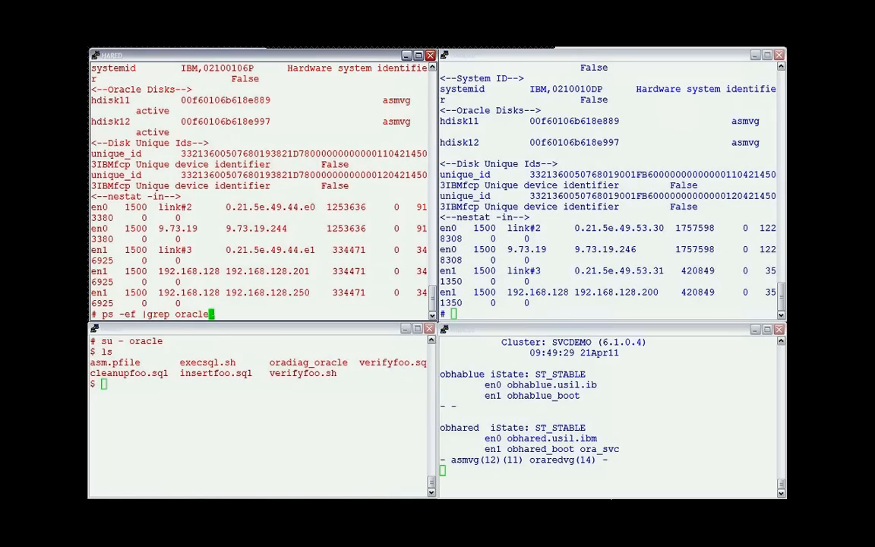
{"action": "key", "text": "Return"}
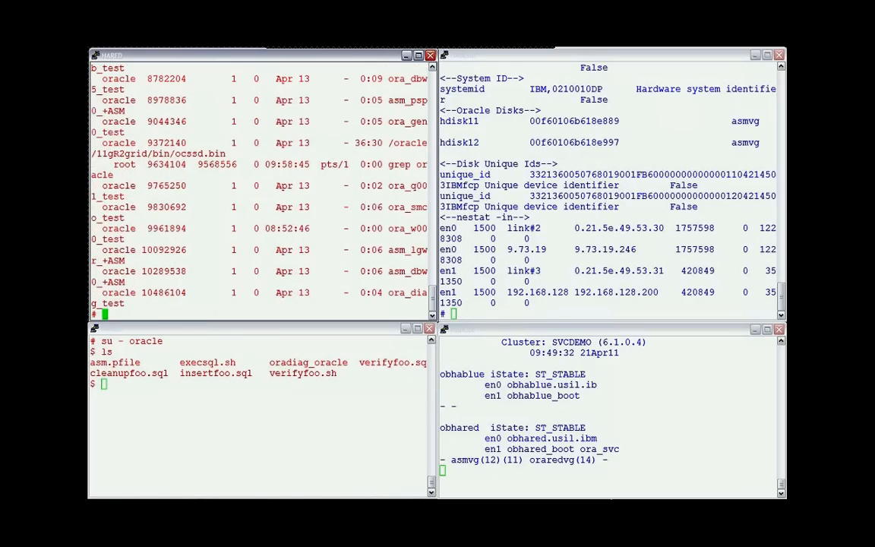
{"action": "type", "text": "lspv"}
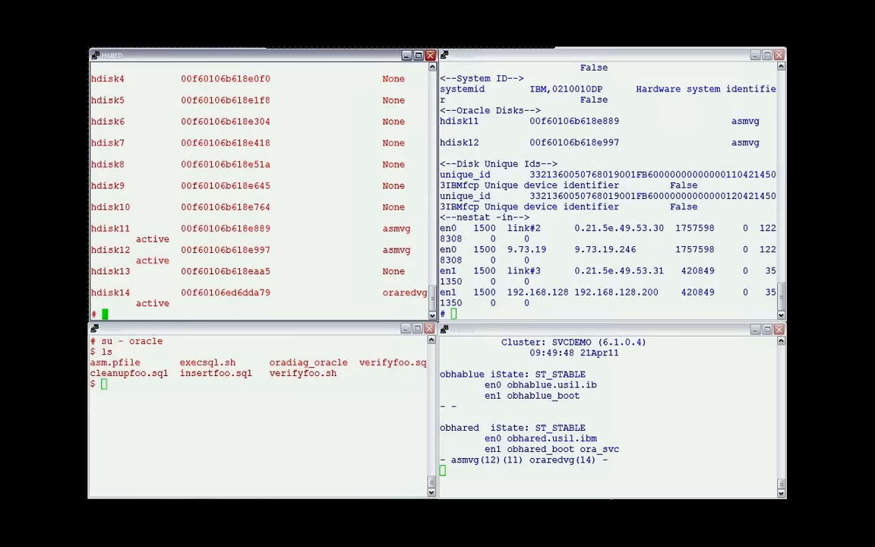
- SSH from HA Red to the redsvc storage controller as admin
{"action": "type", "text": "ss"}
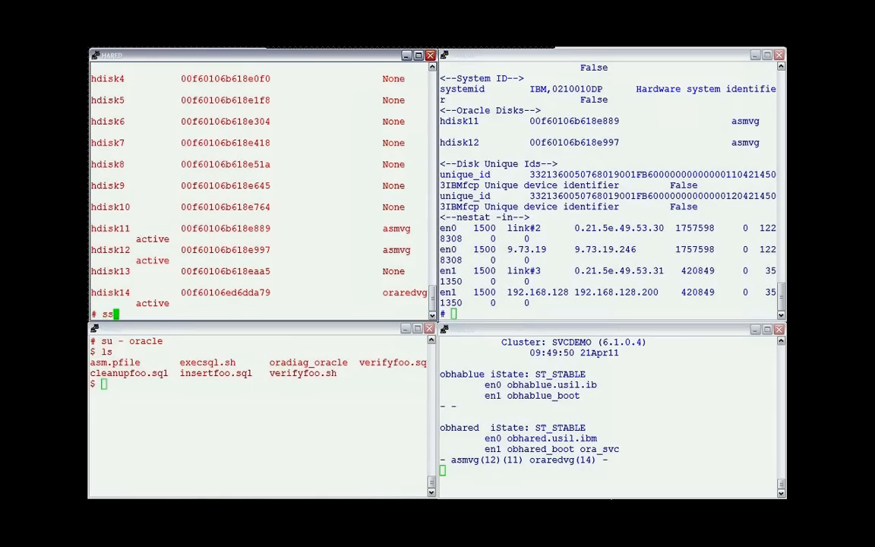
{"action": "type", "text": "h"}
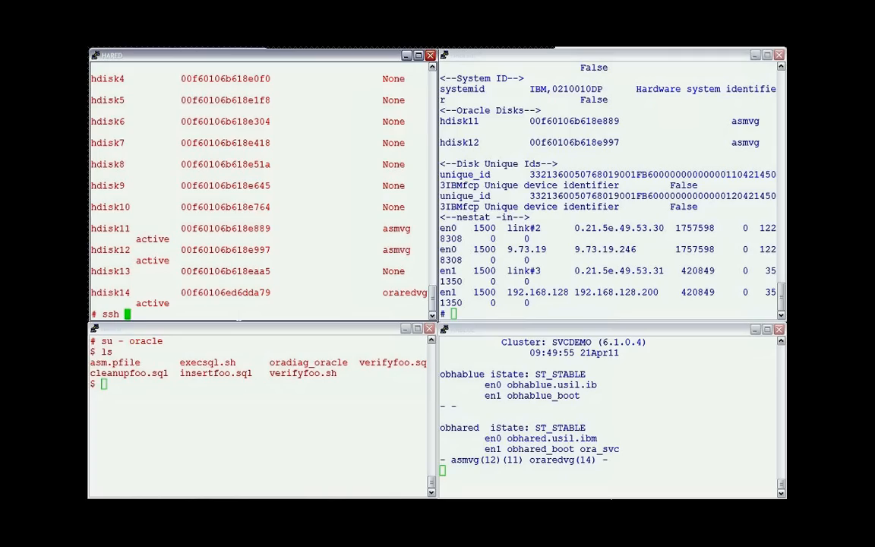
{"action": "type", "text": "admin"}
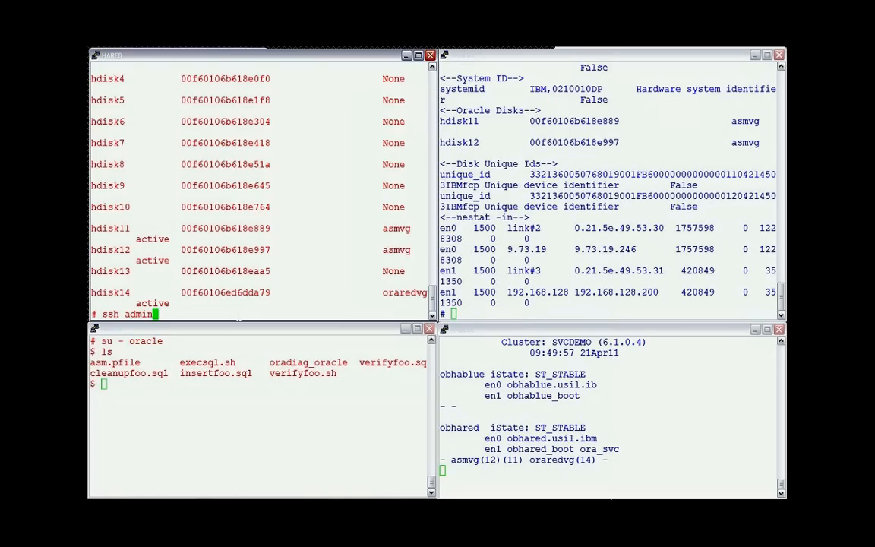
{"action": "type", "text": "@"}
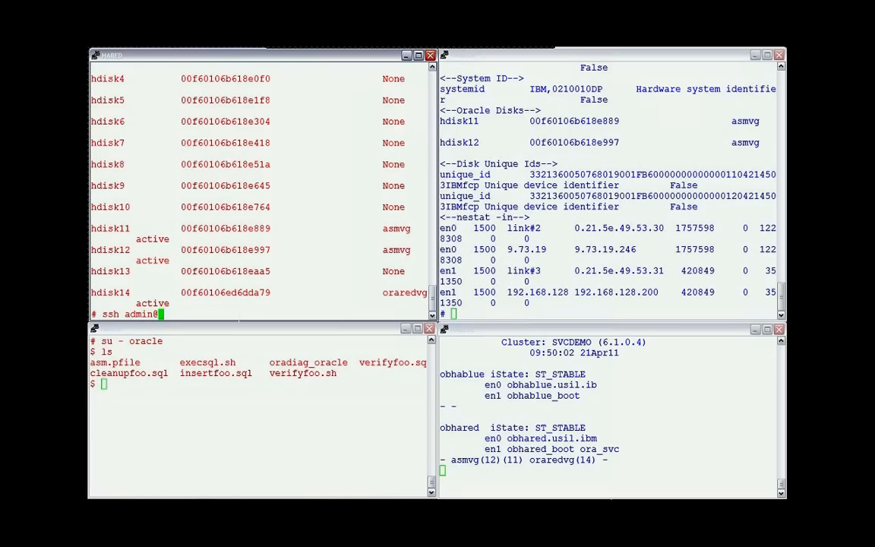
{"action": "type", "text": "redsvc"}
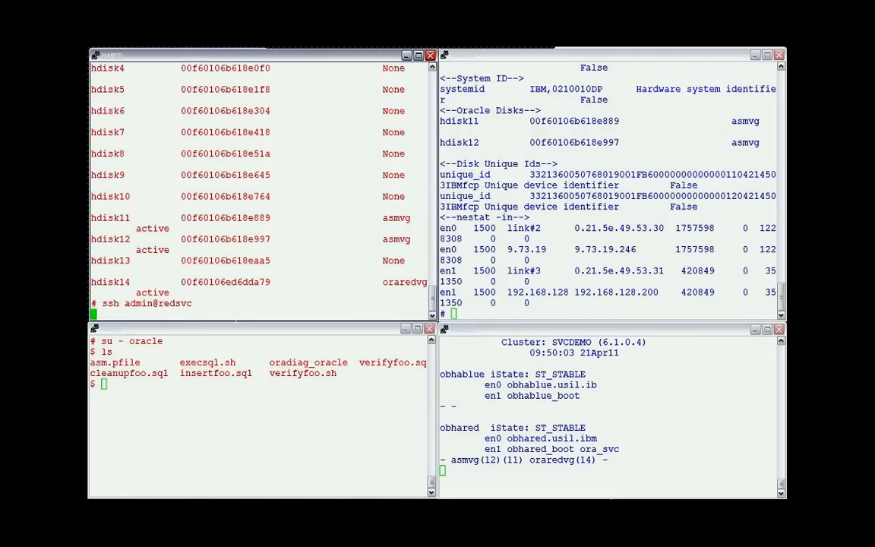
{"action": "key", "text": "Return"}
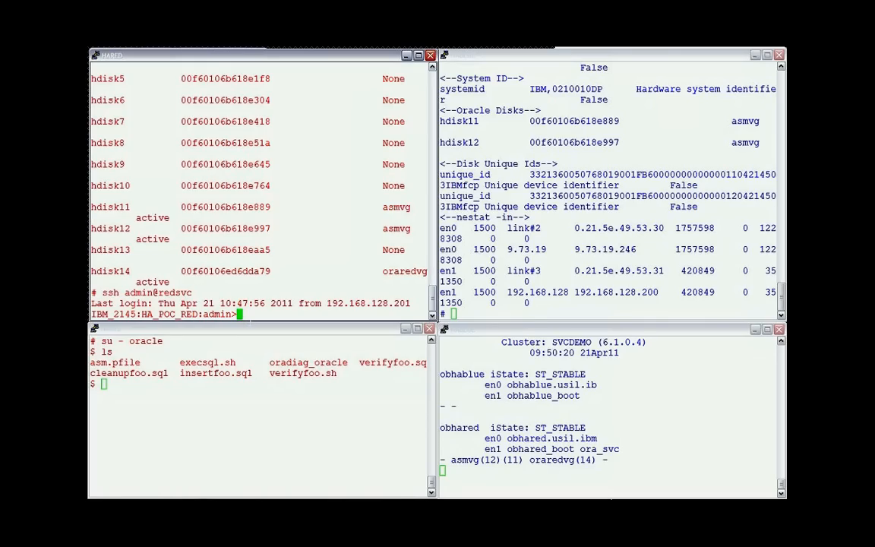
- Run svcinfo lsrcrelationship, highlight the global replication type, then quit the SVC session
{"action": "type", "text": "svcinfo ls"}
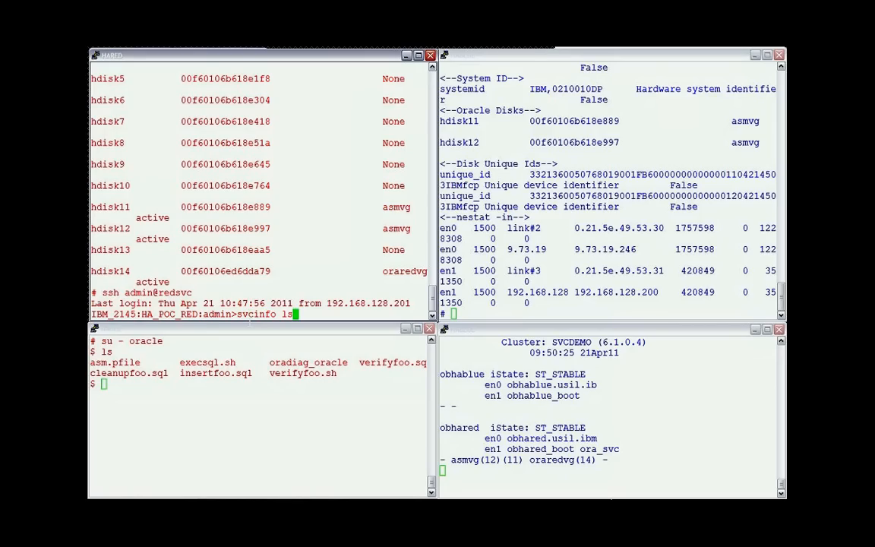
{"action": "type", "text": "rcrel"}
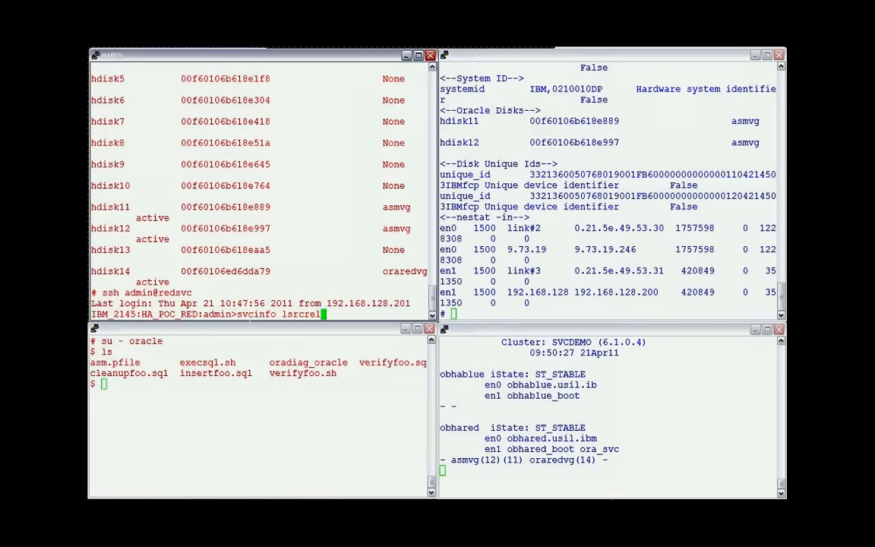
{"action": "type", "text": "at"}
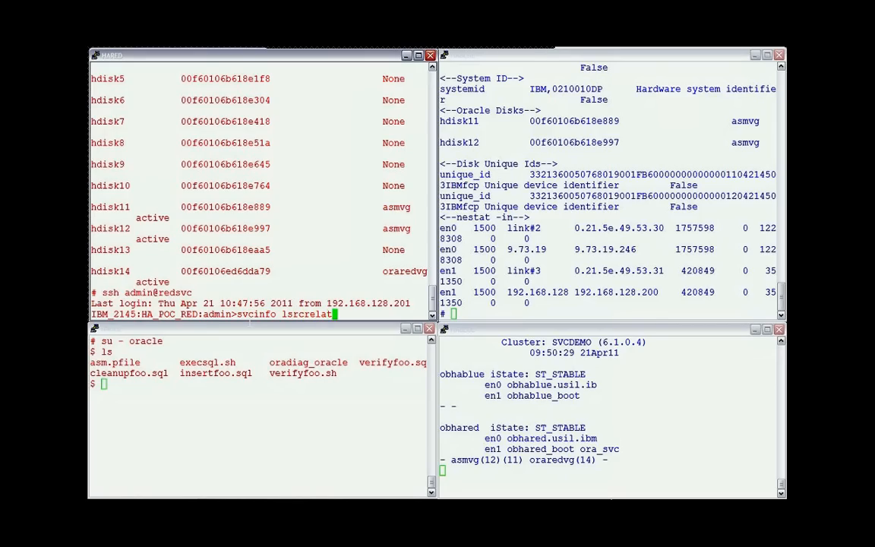
{"action": "type", "text": "ionship"}
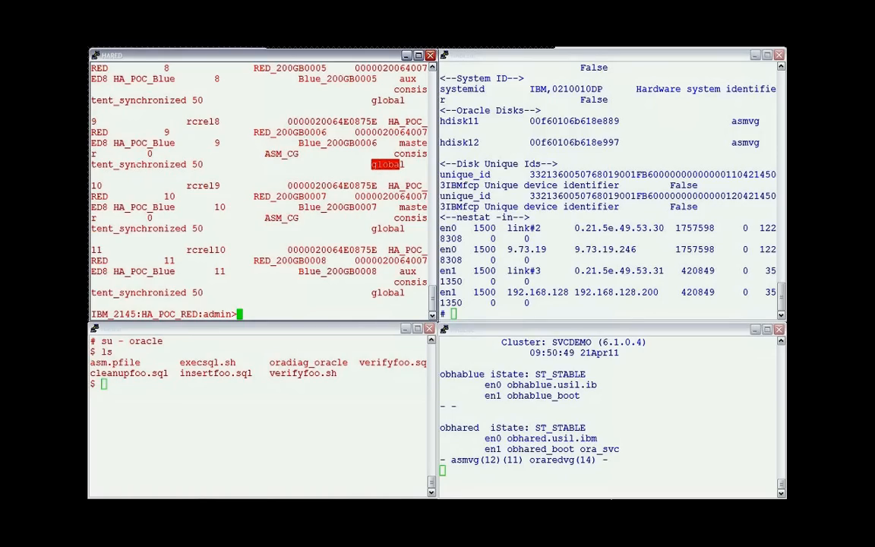
{"action": "double_click", "coordinate": [151, 164]}
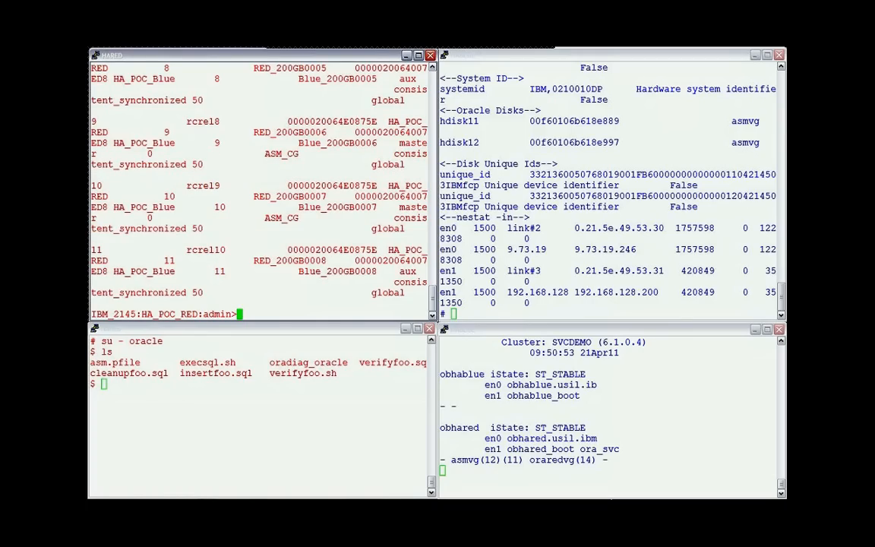
{"action": "type", "text": "quit"}
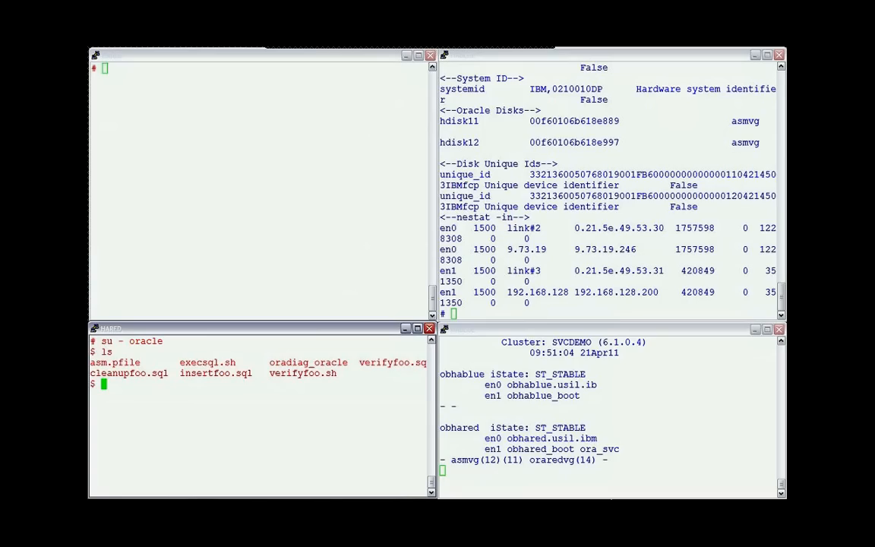
- Run ./execsql.sh as oracle on HA Red to keep committing values to oe.foo
{"action": "double_click", "coordinate": [207, 362]}
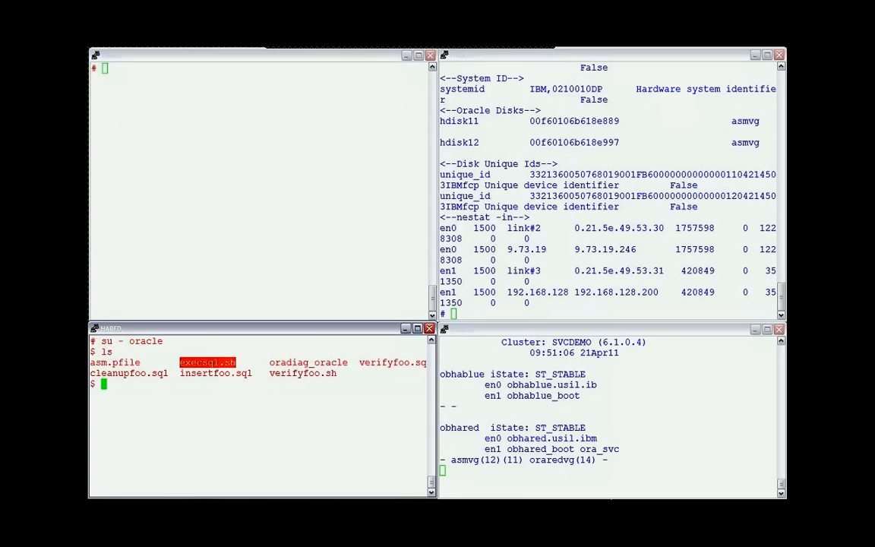
{"action": "type", "text": "./"}
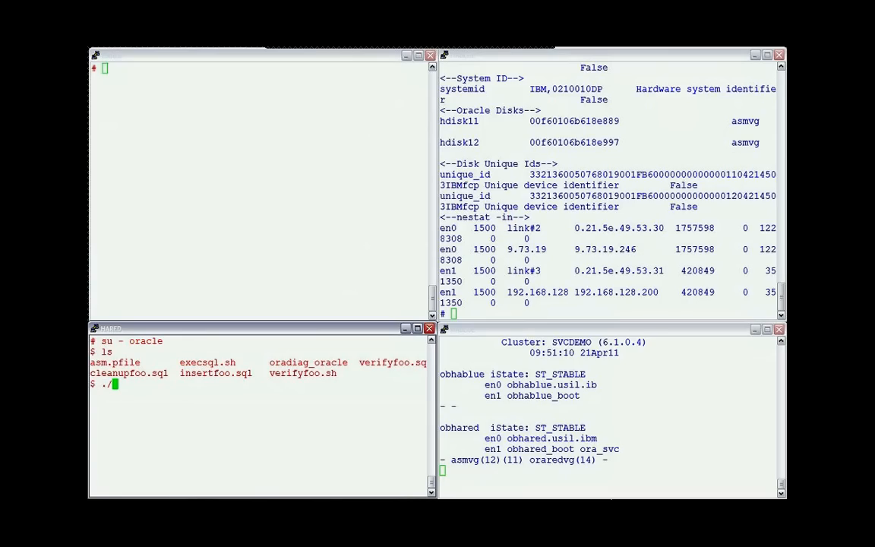
{"action": "type", "text": "execsql.sh"}
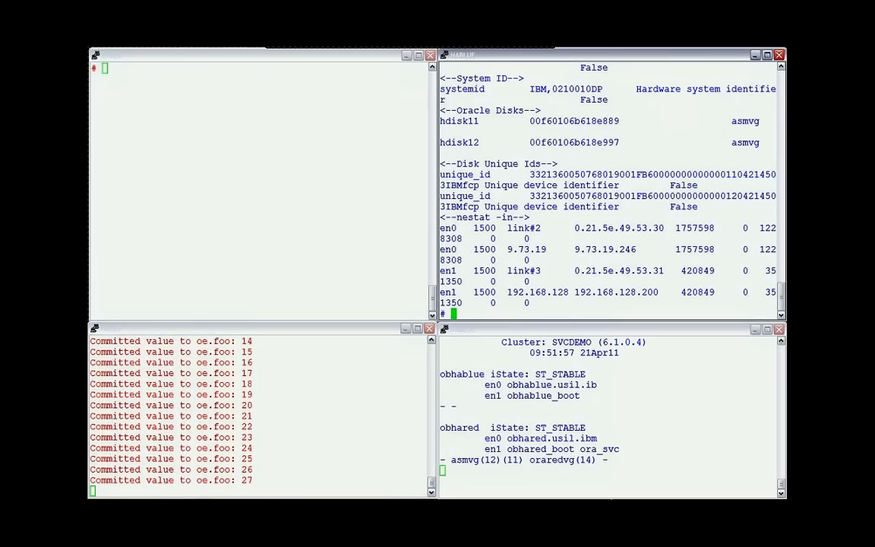
- Tail /var/hacmp/log/hacmp.out on HA Blue and force-reboot HA Red with 'reboot -q'
{"action": "type", "text": "tail -f /var/hacmp/log/hacmp.out"}
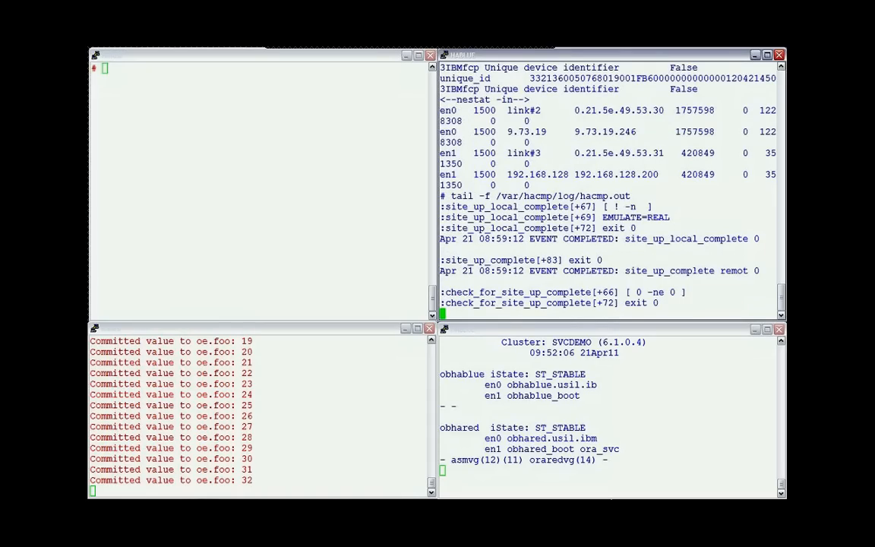
{"action": "type", "text": "reboot -"}
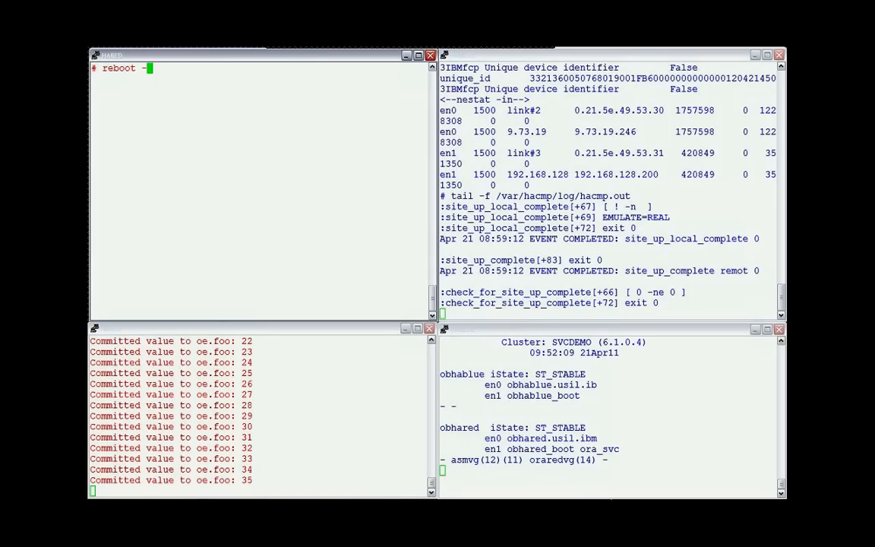
{"action": "type", "text": "q"}
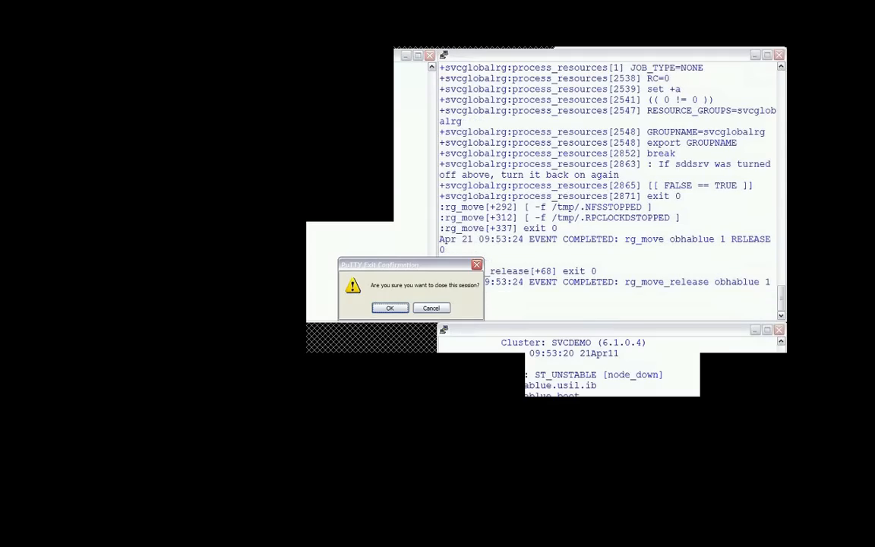
- Confirm closing the disconnected HA Red PuTTY session in the Exit Confirmation dialog
{"action": "left_click", "coordinate": [390, 308]}
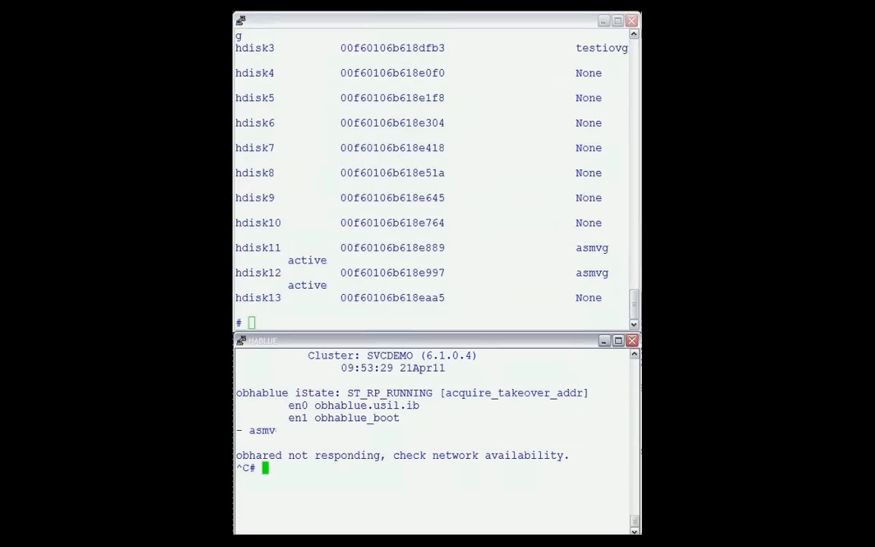
- On HA Blue, run qha for cluster state, then 'netstat -in' and 'ps -ef | grep' for Oracle processes
{"action": "type", "text": "/qha"}
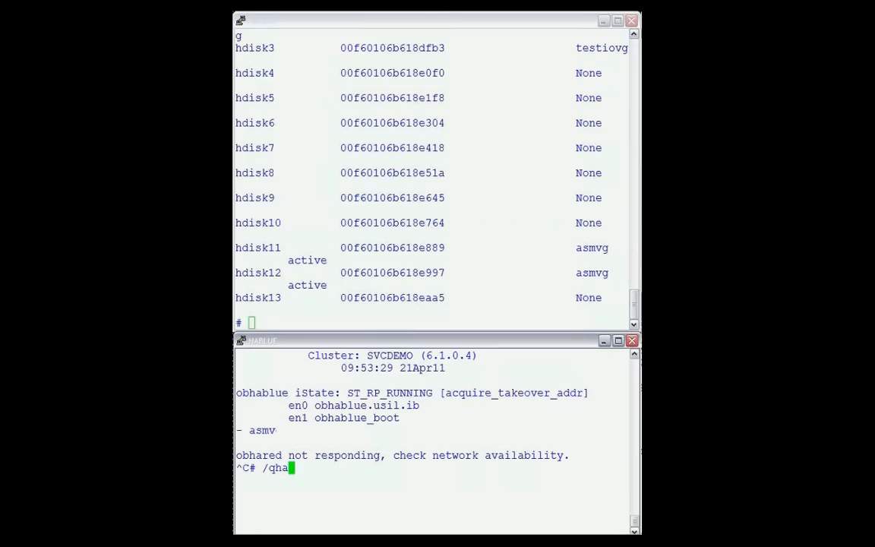
{"action": "type", "text": "netstat -in"}
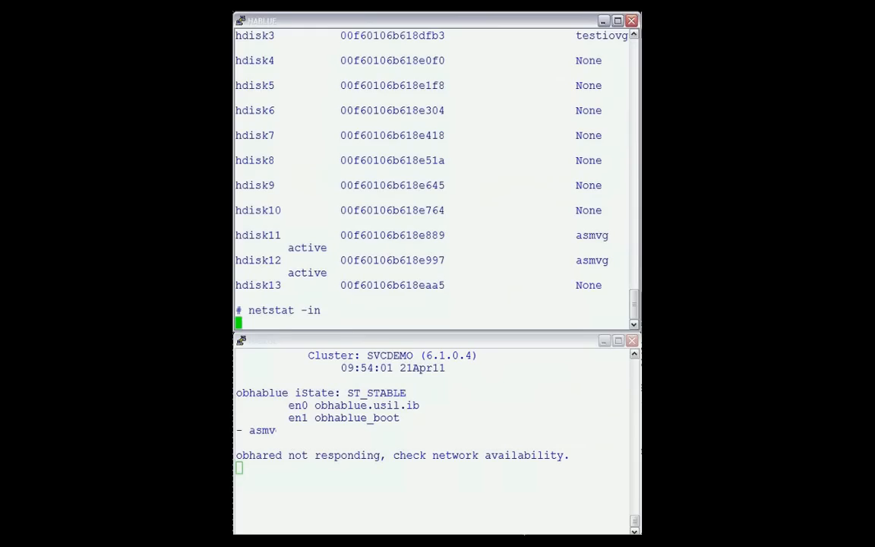
{"action": "type", "text": "ps -ef |grep"}
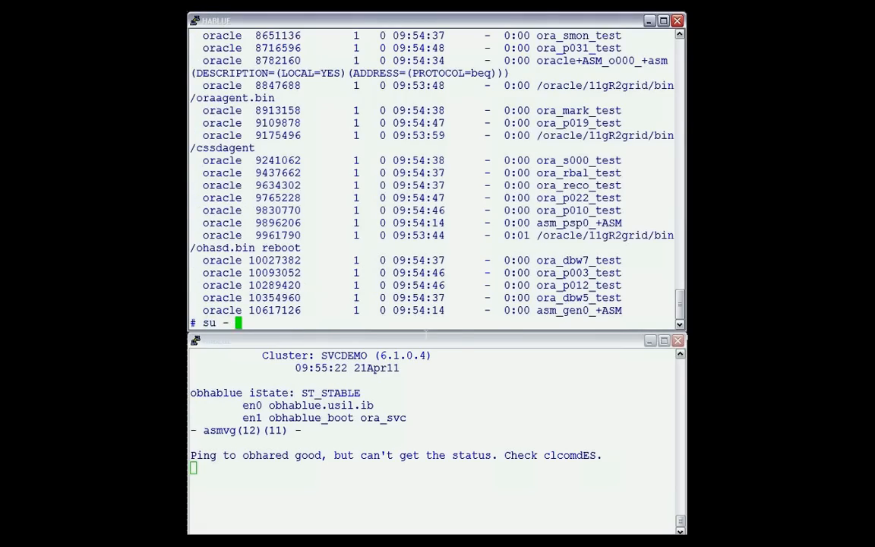
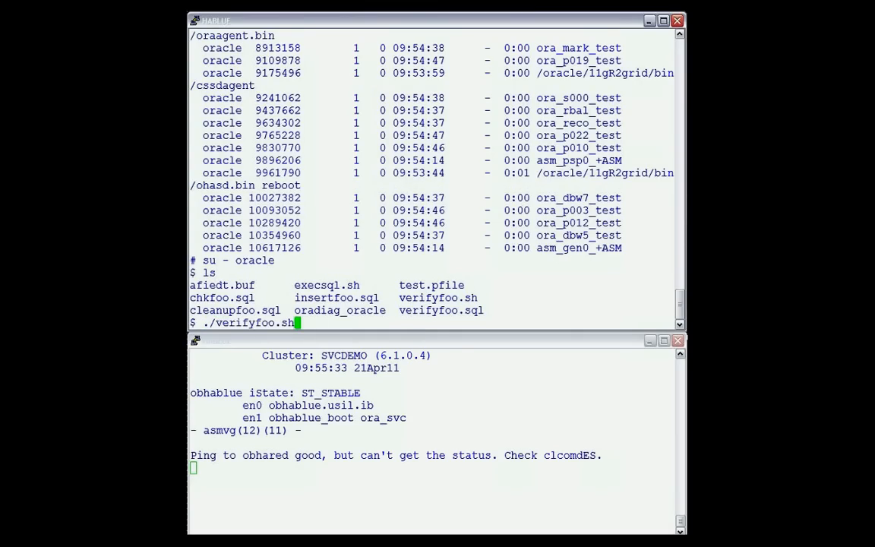
- Run verifyfoo.sh as oracle on HA Blue, confirming last committed value 38 in oe.foo
{"action": "key", "text": "Return"}
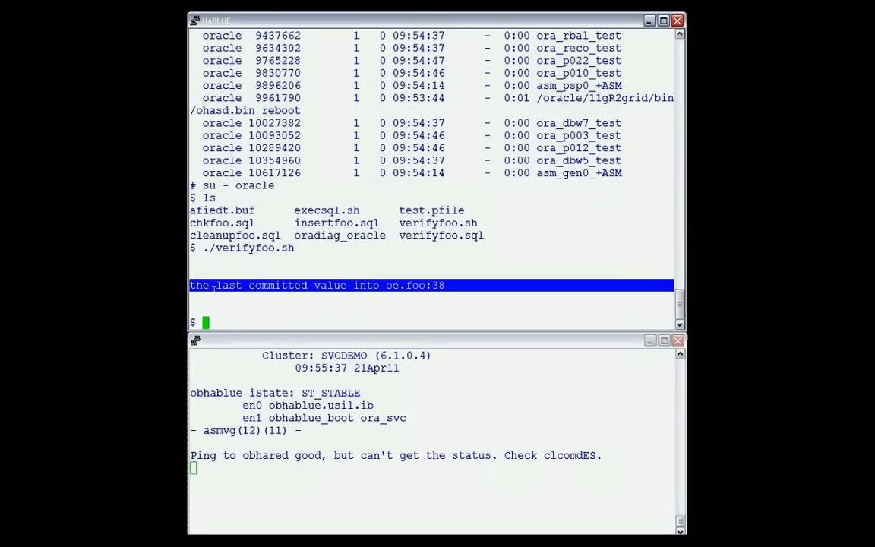